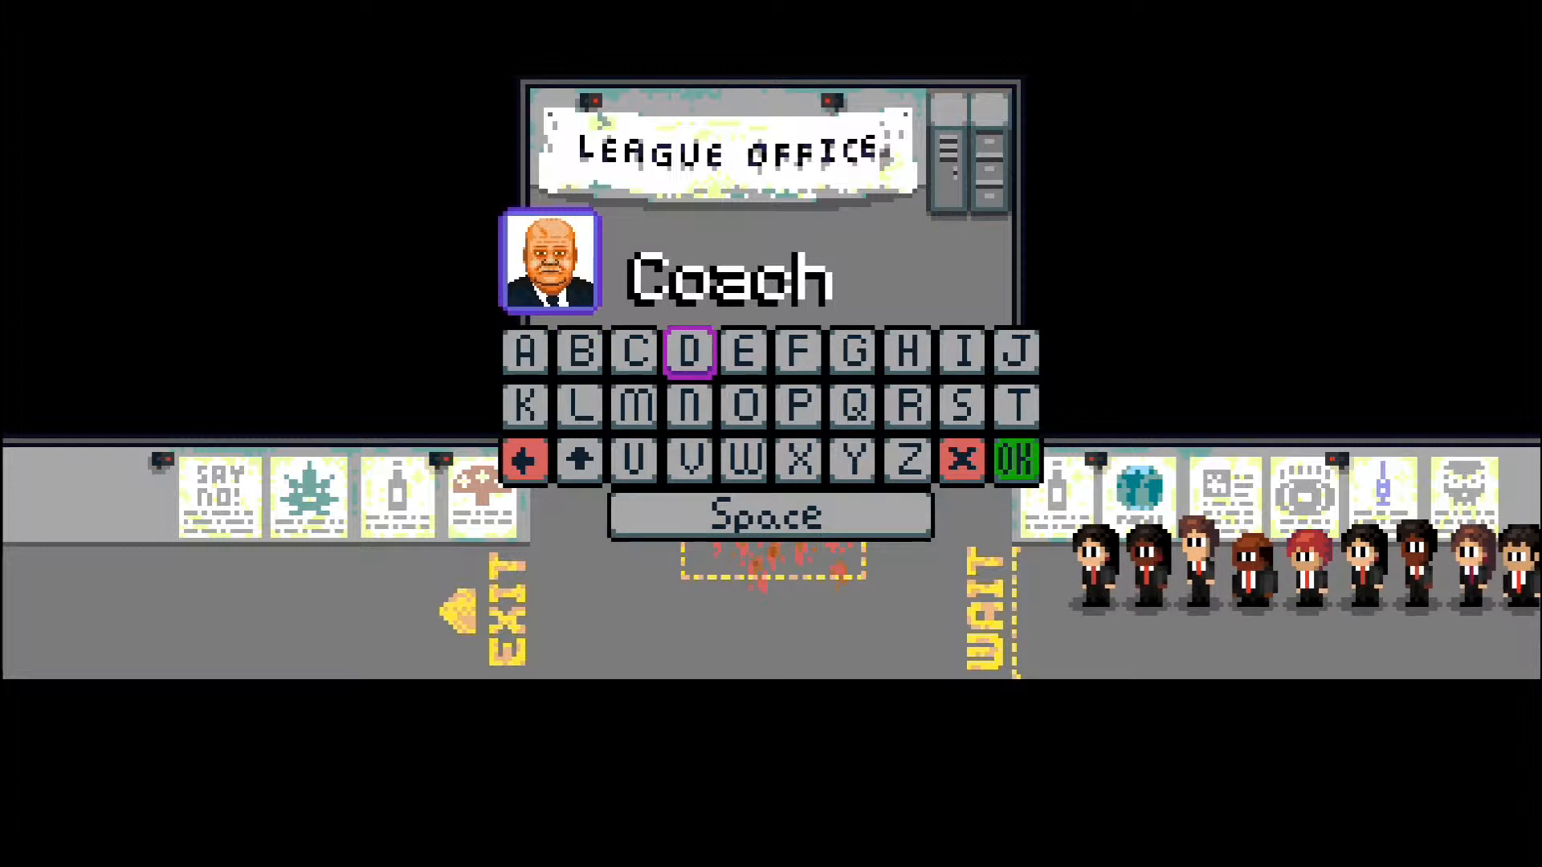
Spell out the coach name 'Coach RBG' on the on-screen keyboard and hand it to the receptionist
{"action": "left_click", "coordinate": [908, 408]}
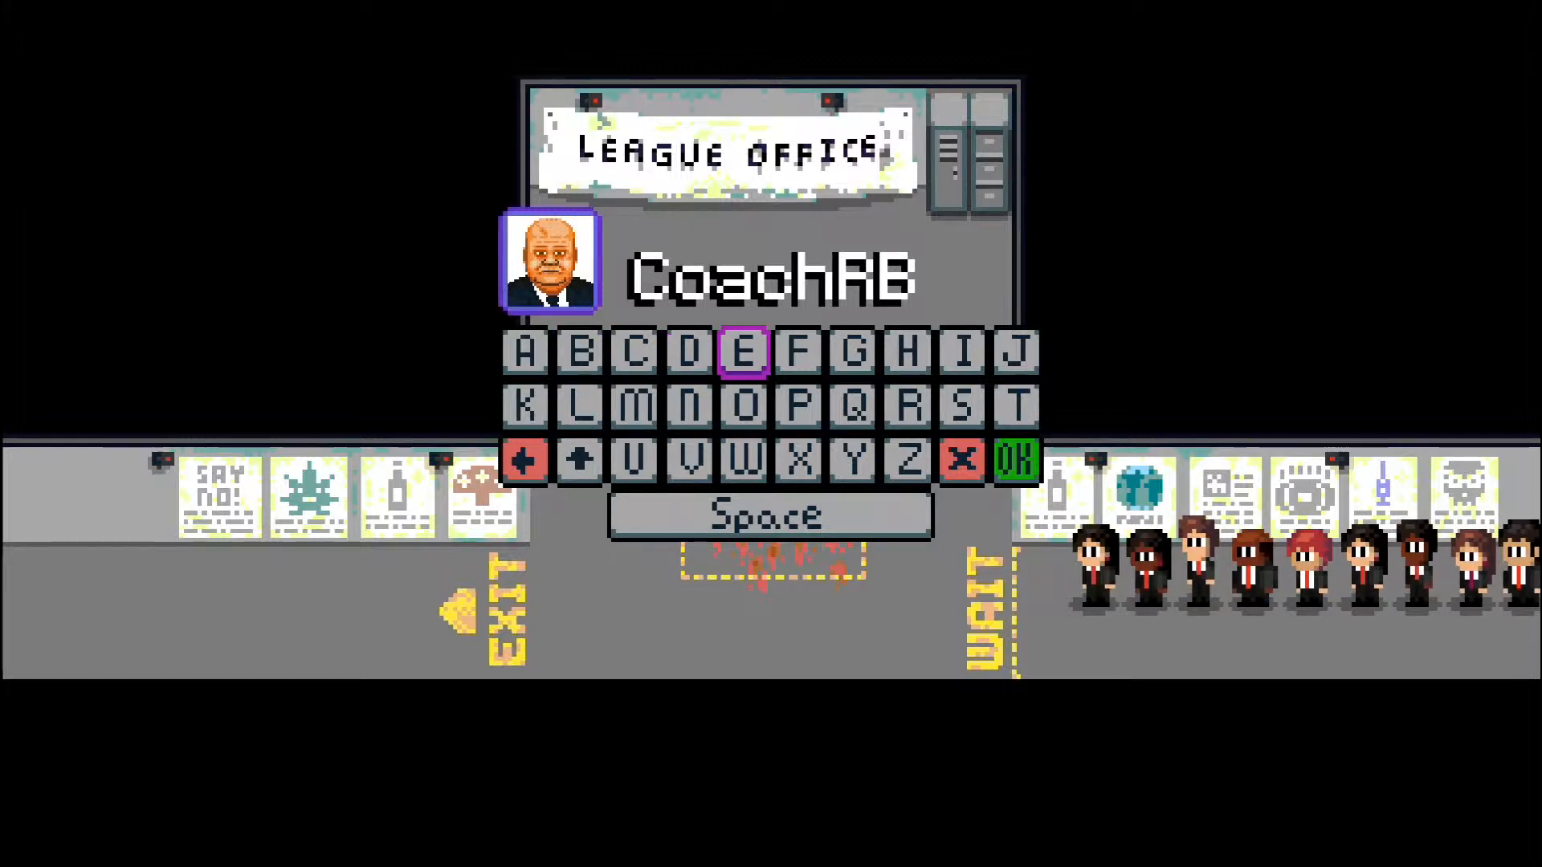
{"action": "left_click", "coordinate": [852, 352]}
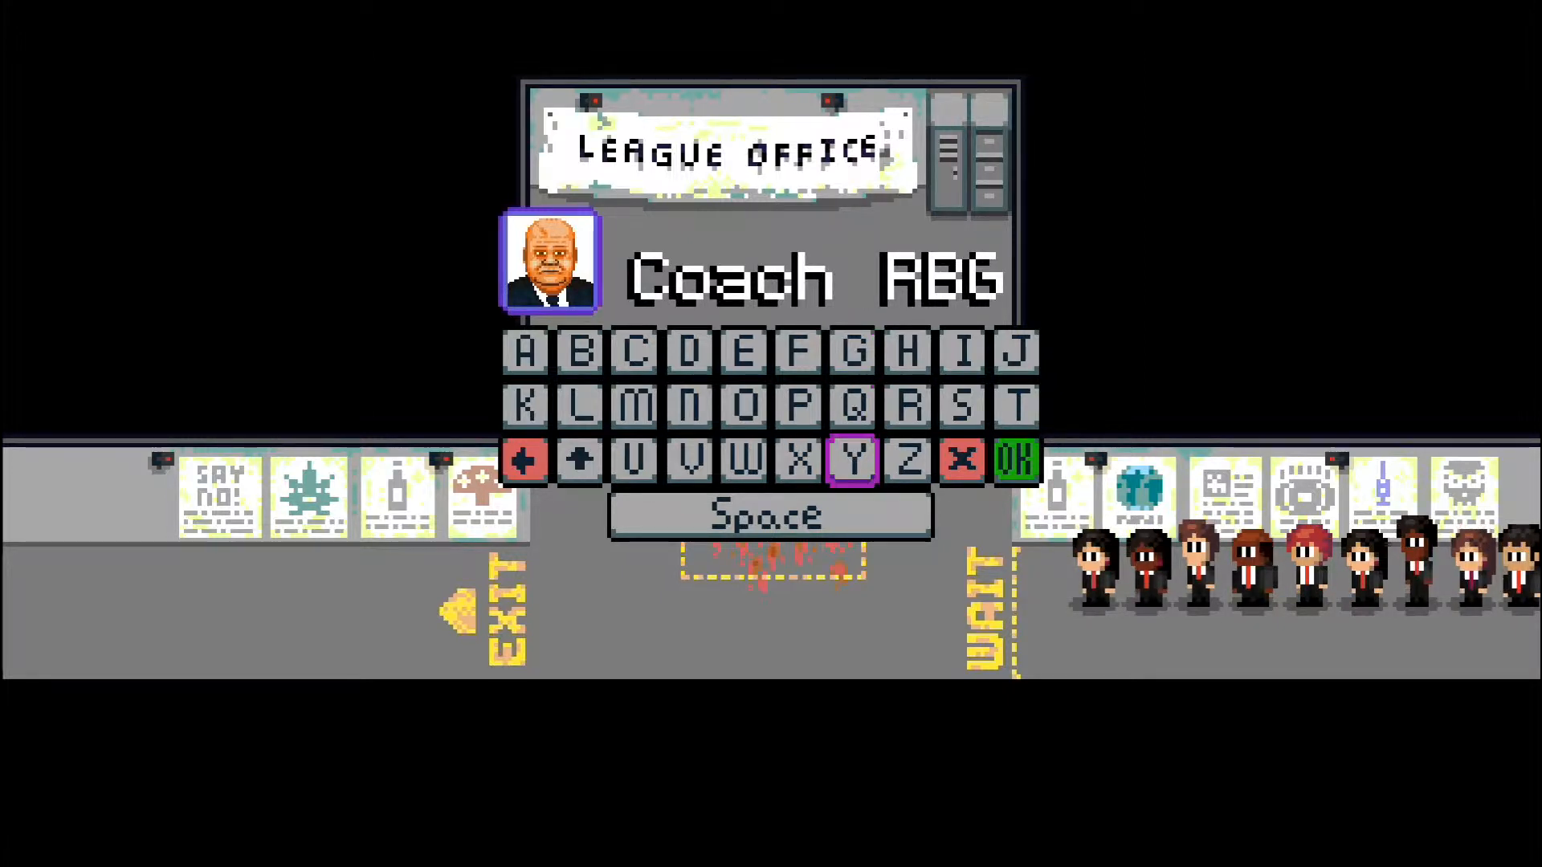
{"action": "left_click", "coordinate": [1015, 459]}
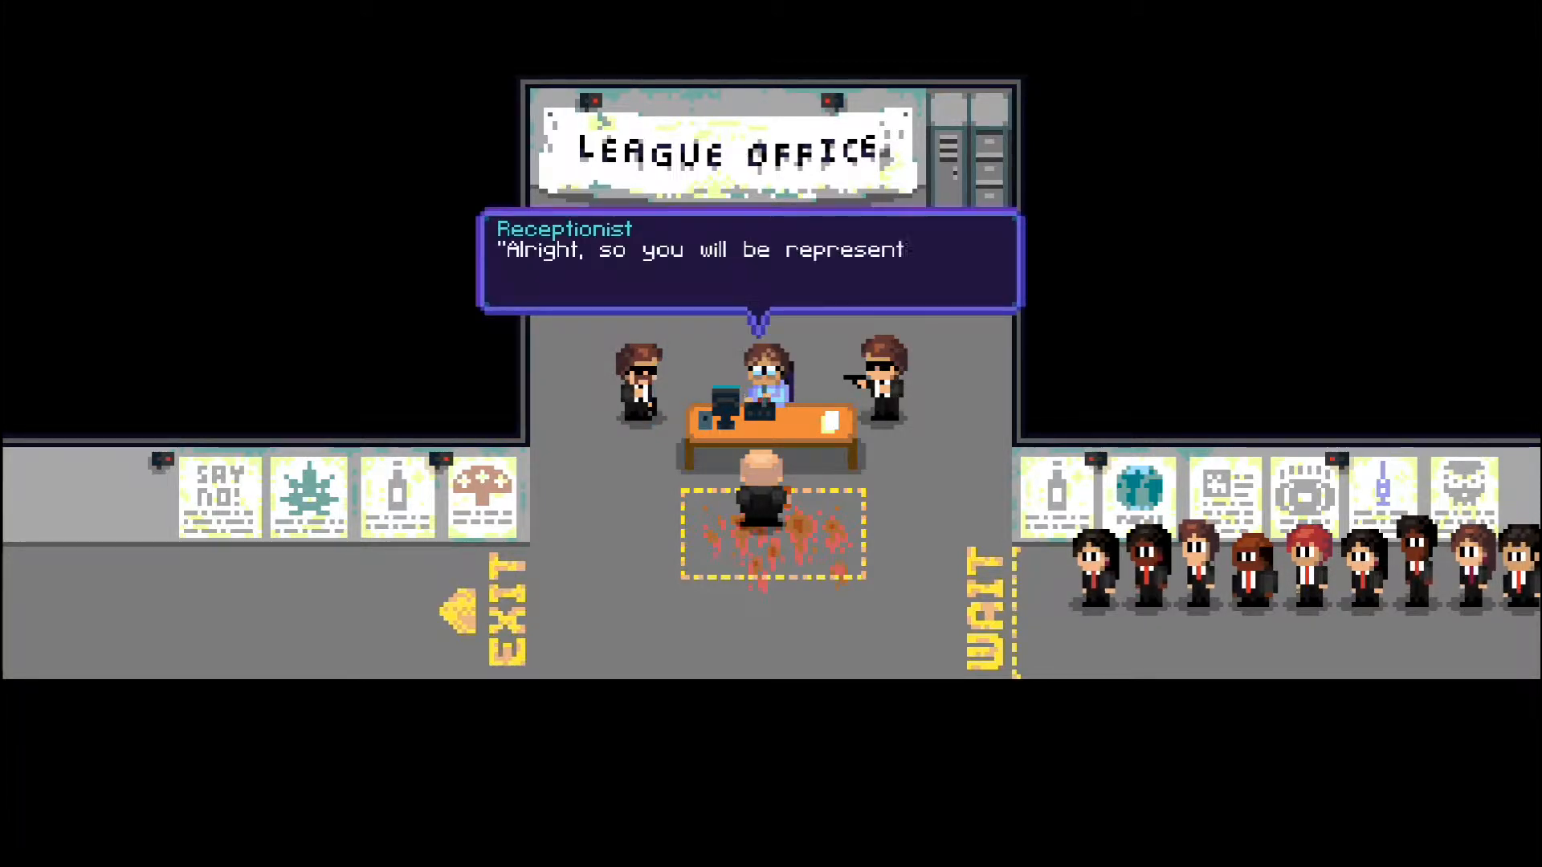
Advance the receptionist's reply until the team-name entry shows 'The Bleeders'
{"action": "left_click", "coordinate": [751, 265]}
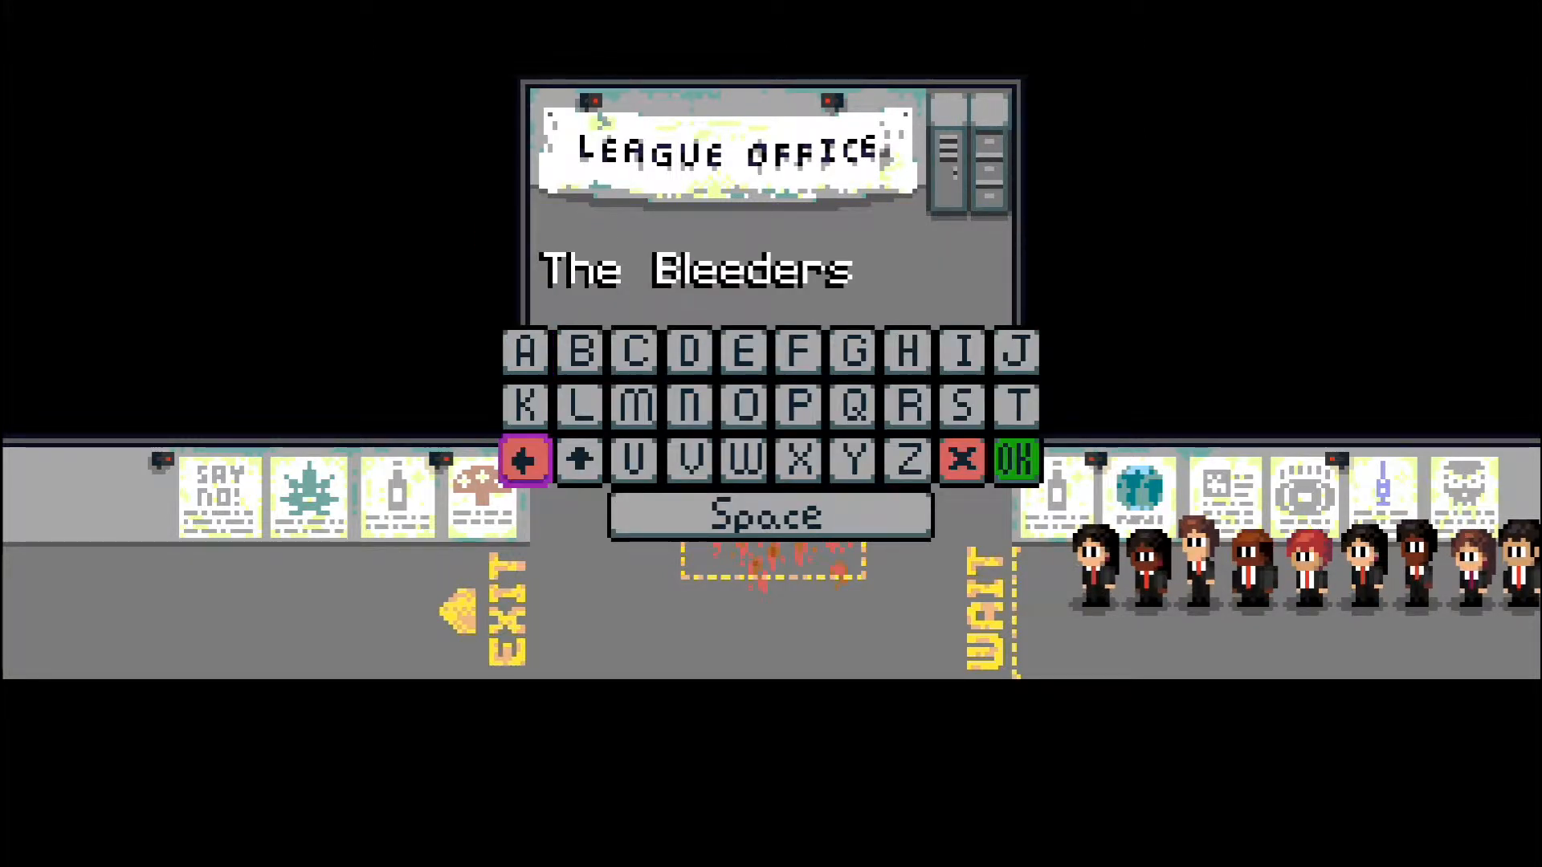
Erase 'The Bleeders', spell 'HONEY BADGERS' and confirm it as the team name
{"action": "left_click", "coordinate": [526, 462]}
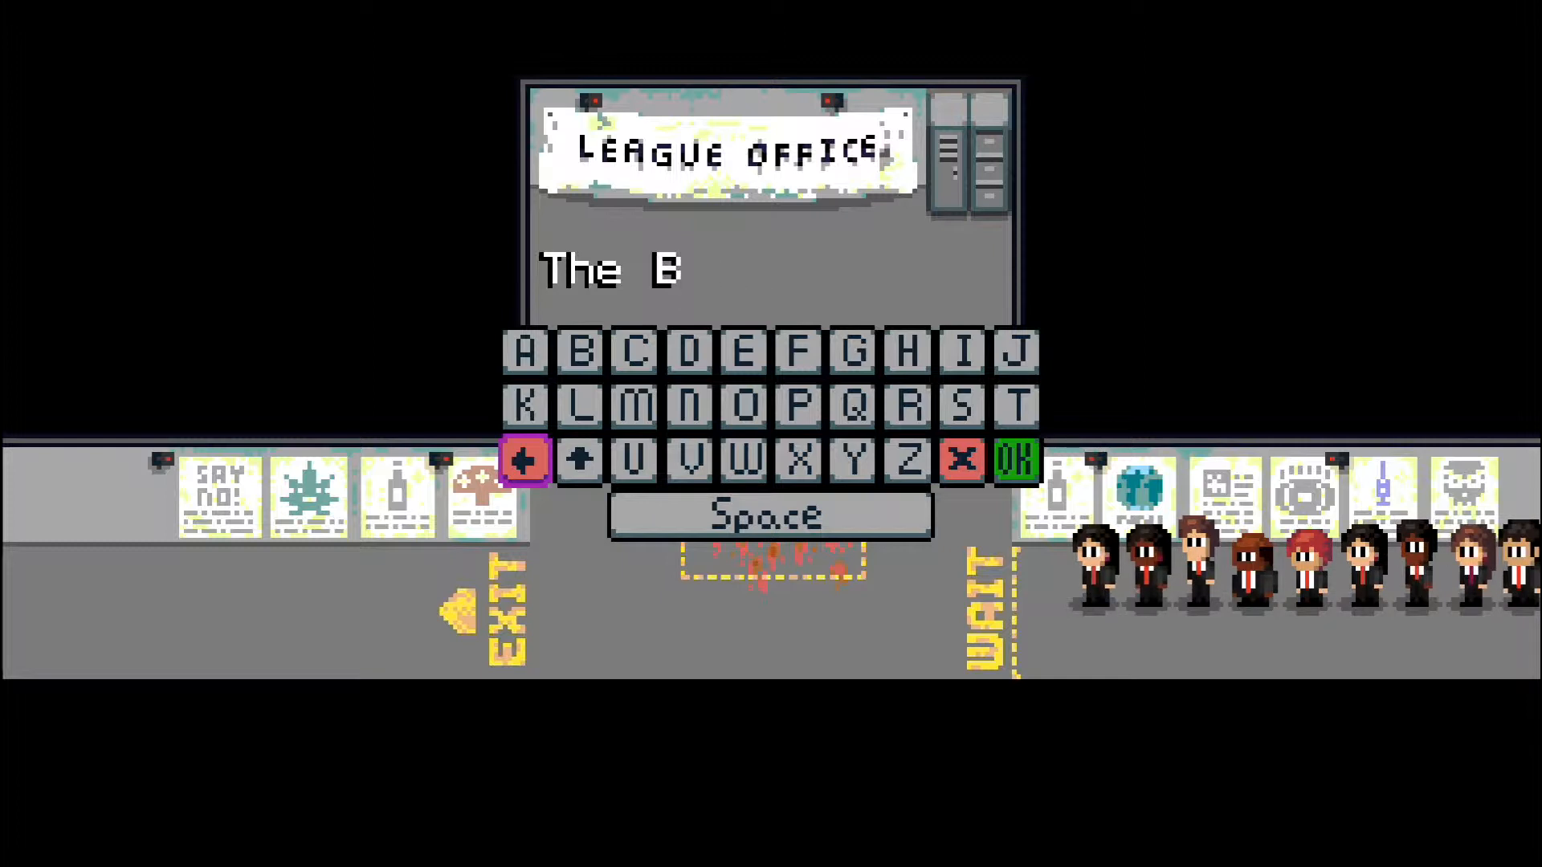
{"action": "left_click", "coordinate": [525, 463]}
{"action": "type", "text": "HONEY BADGERS"}
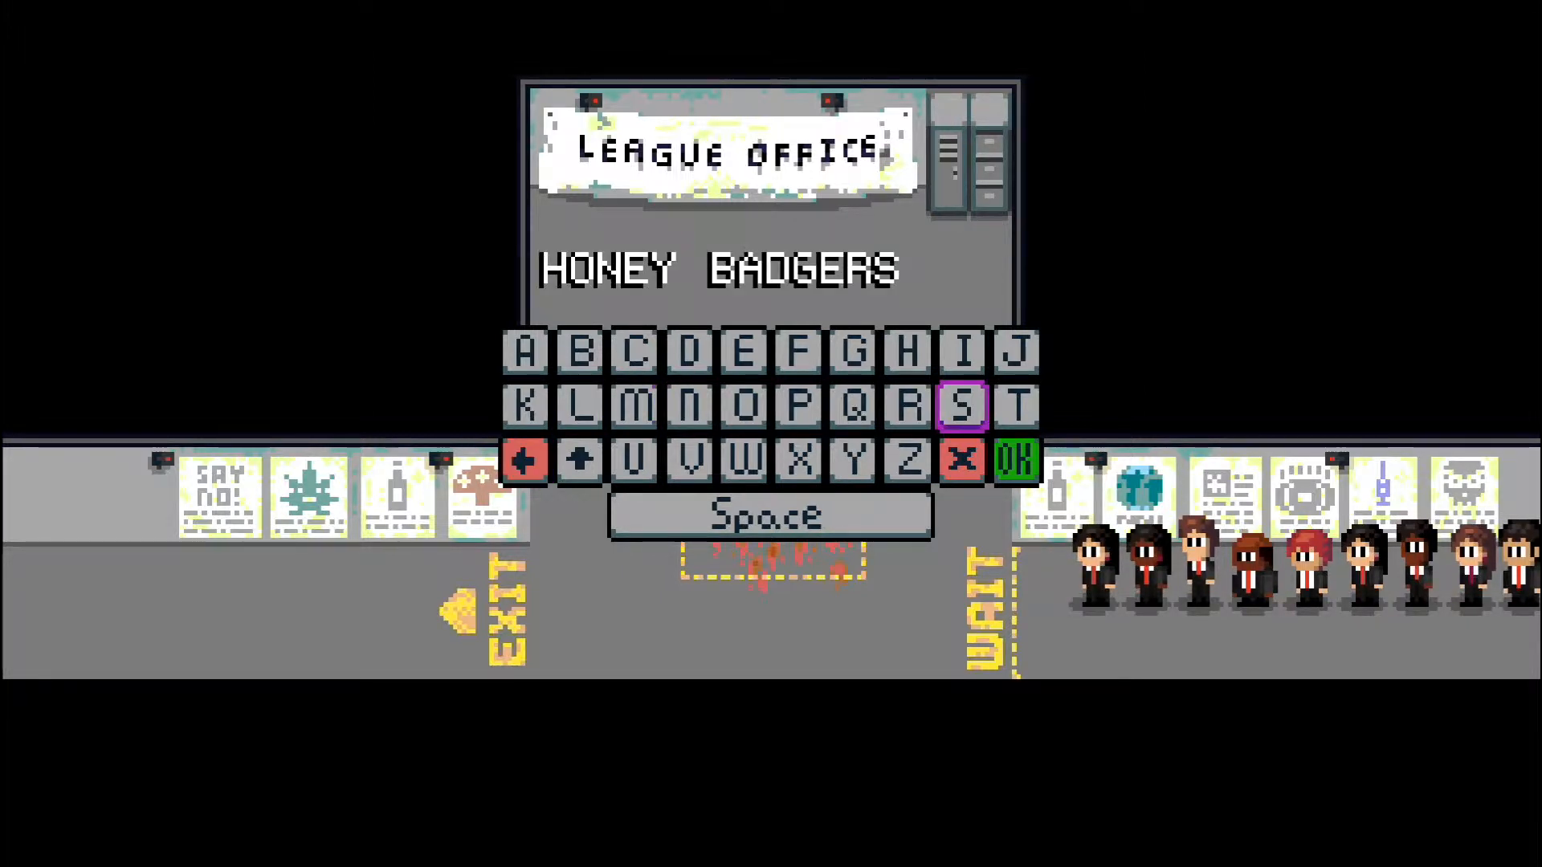
{"action": "left_click", "coordinate": [1015, 461]}
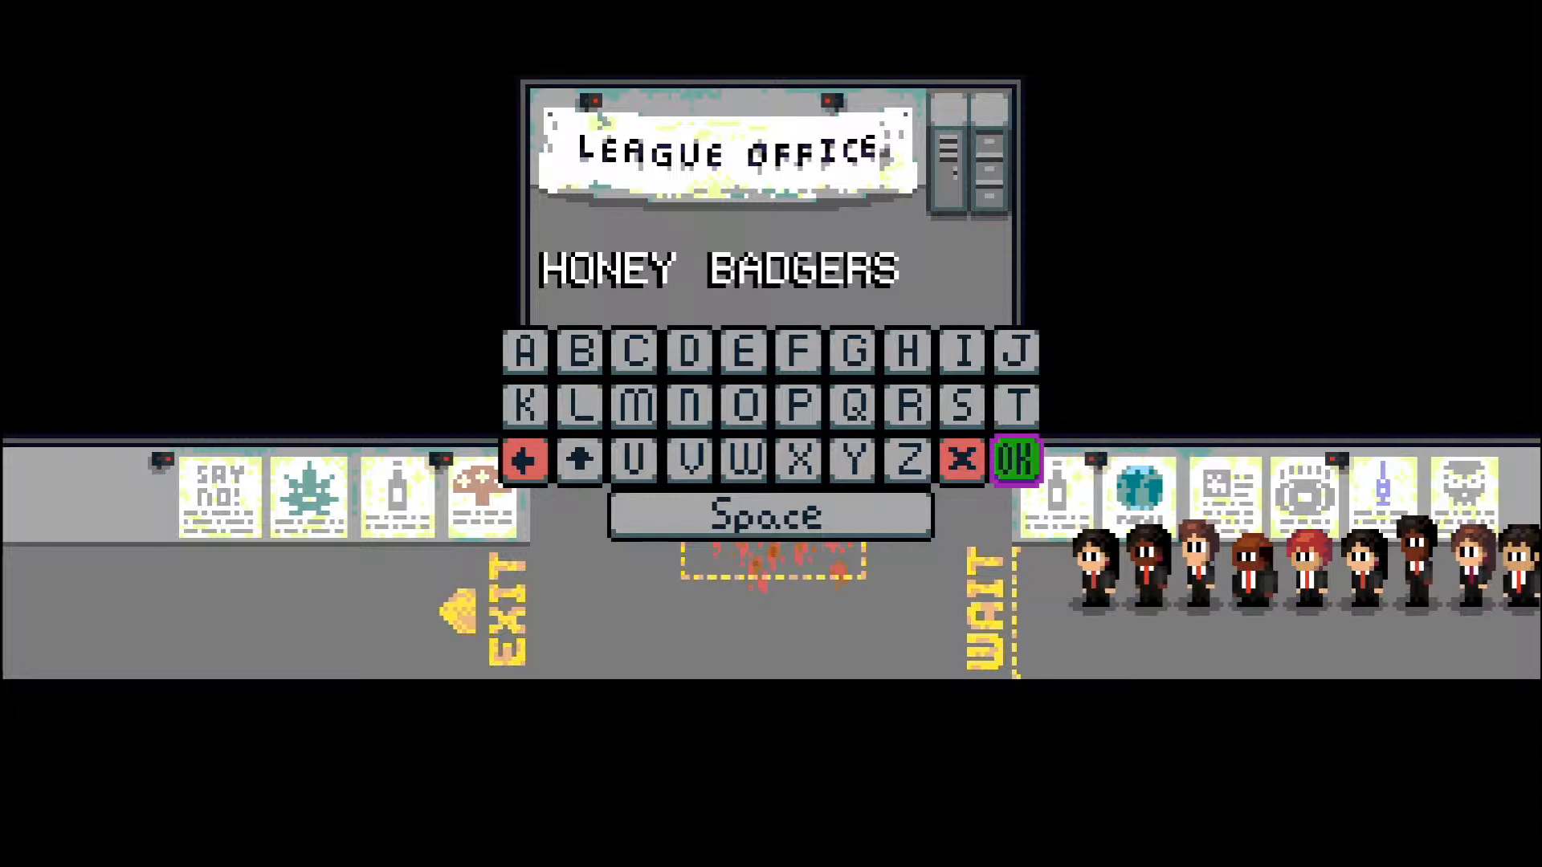
{"action": "left_click", "coordinate": [1017, 463]}
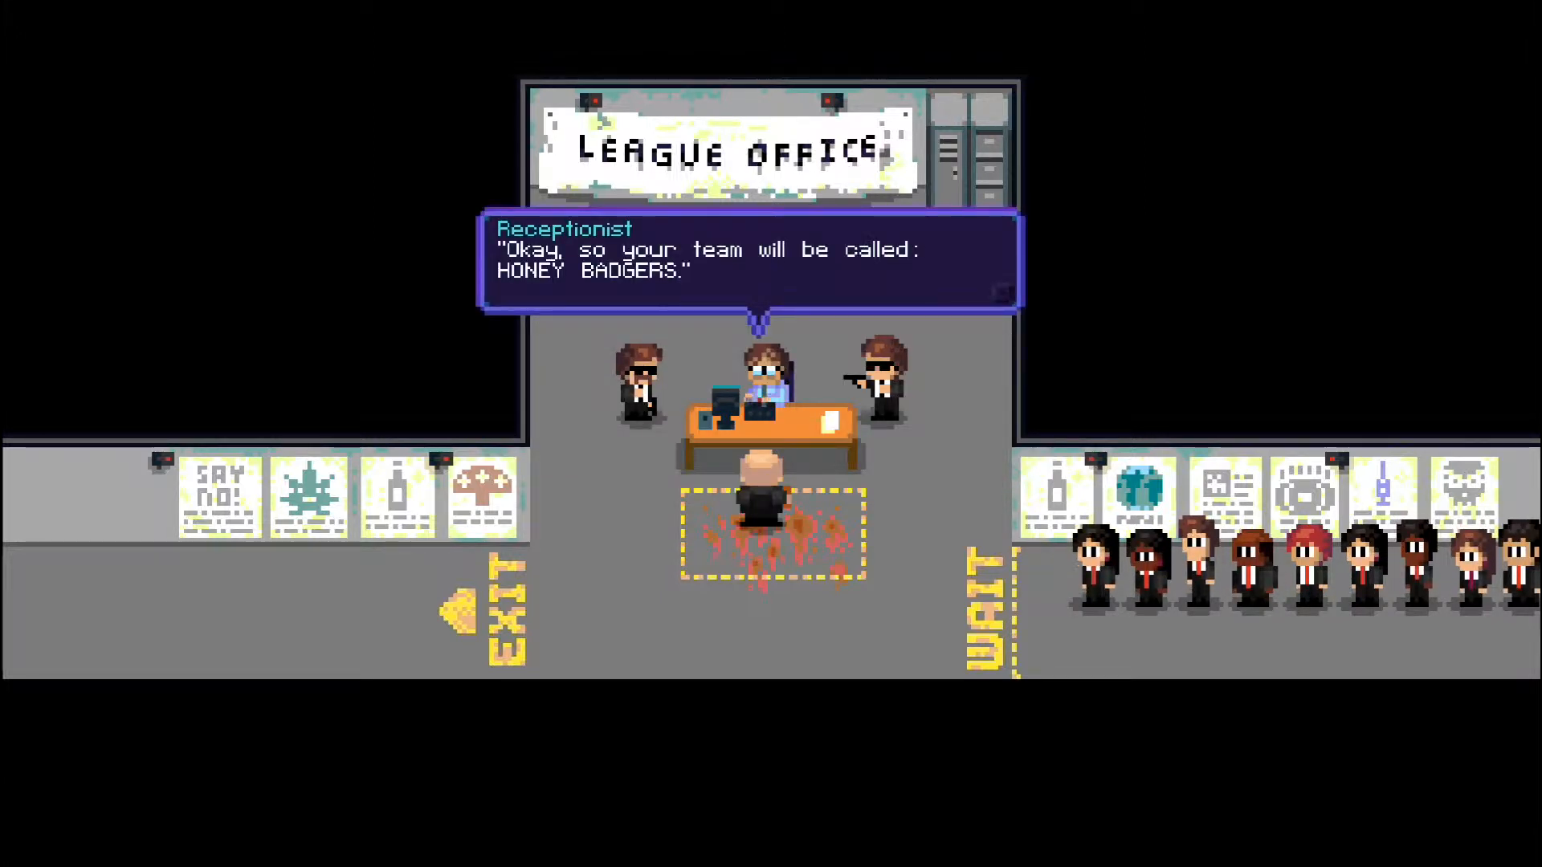
Dismiss the receptionist's confirmation and reach the inmate-buying screen showing Barclay Cakes
{"action": "left_click", "coordinate": [752, 265]}
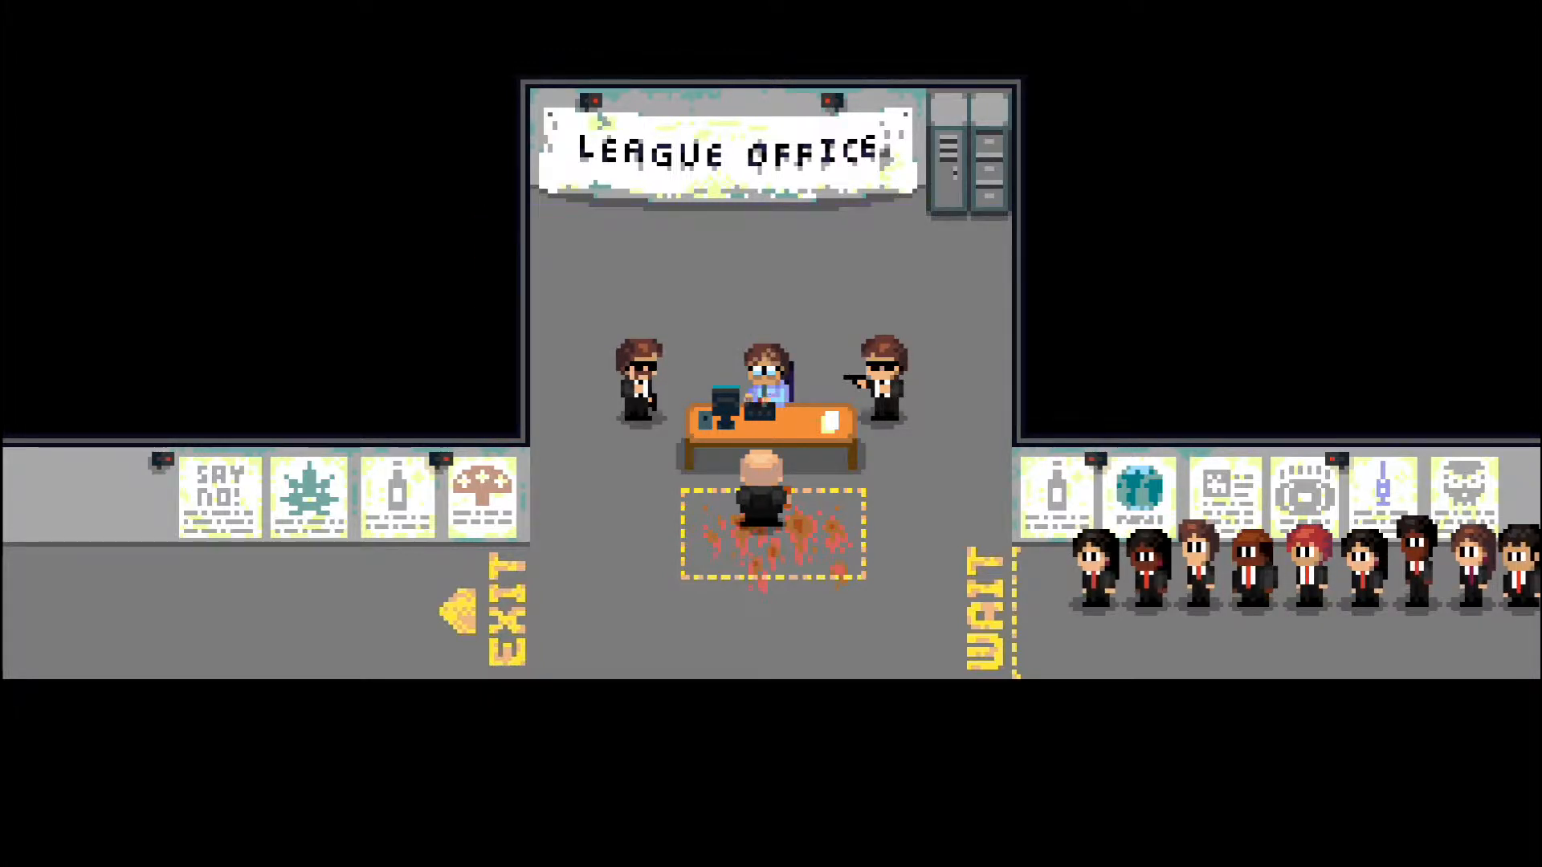
{"action": "left_click", "coordinate": [765, 378]}
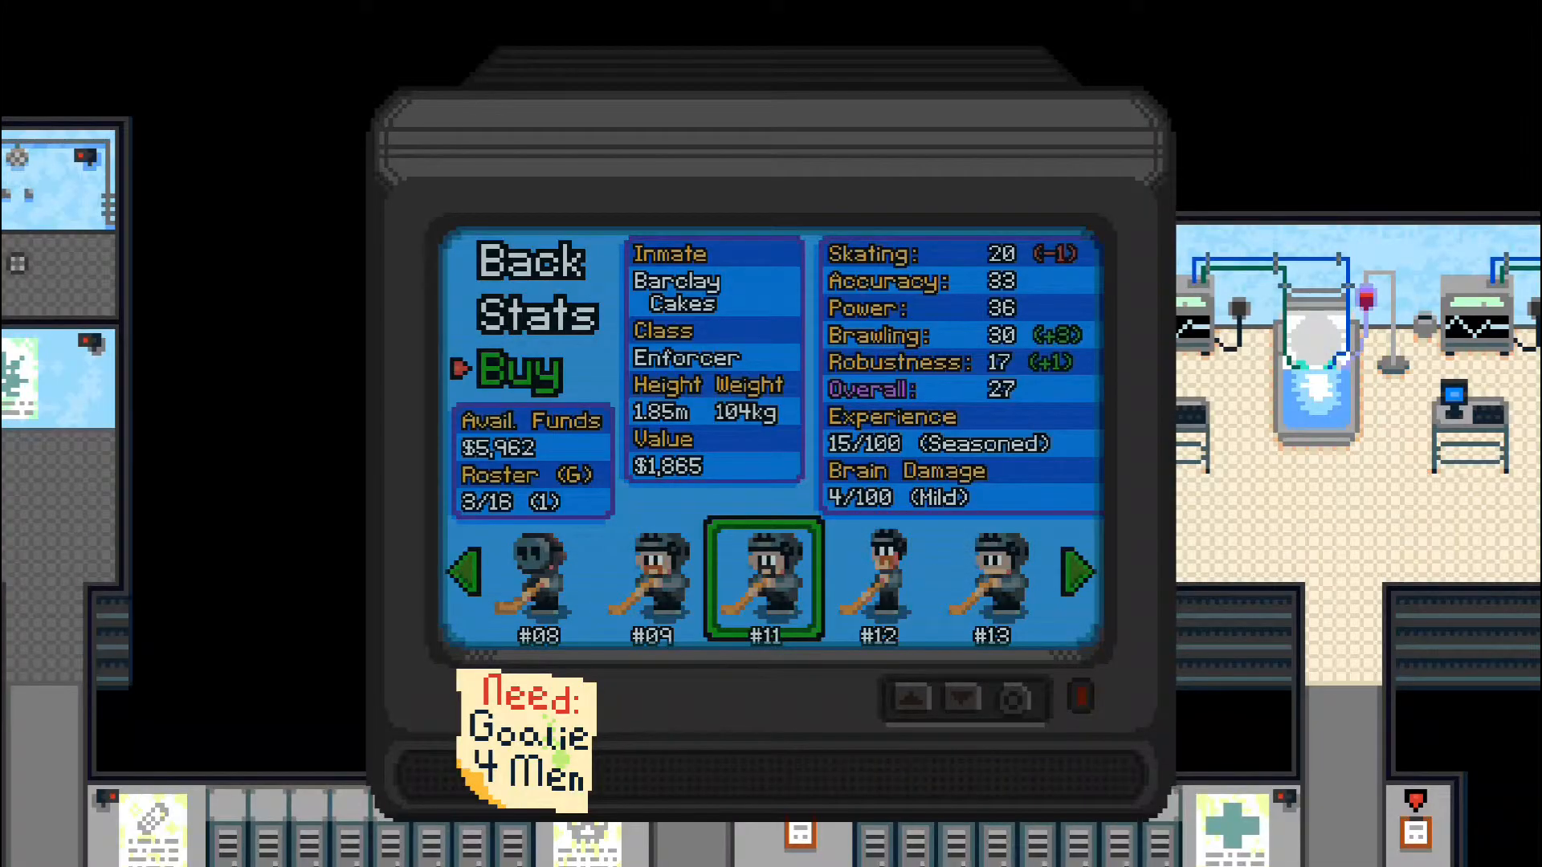
Browse inmates including Chippy Nuts and buy two, bringing the roster to 5/16 with $2,652 left
{"action": "left_click", "coordinate": [1075, 573]}
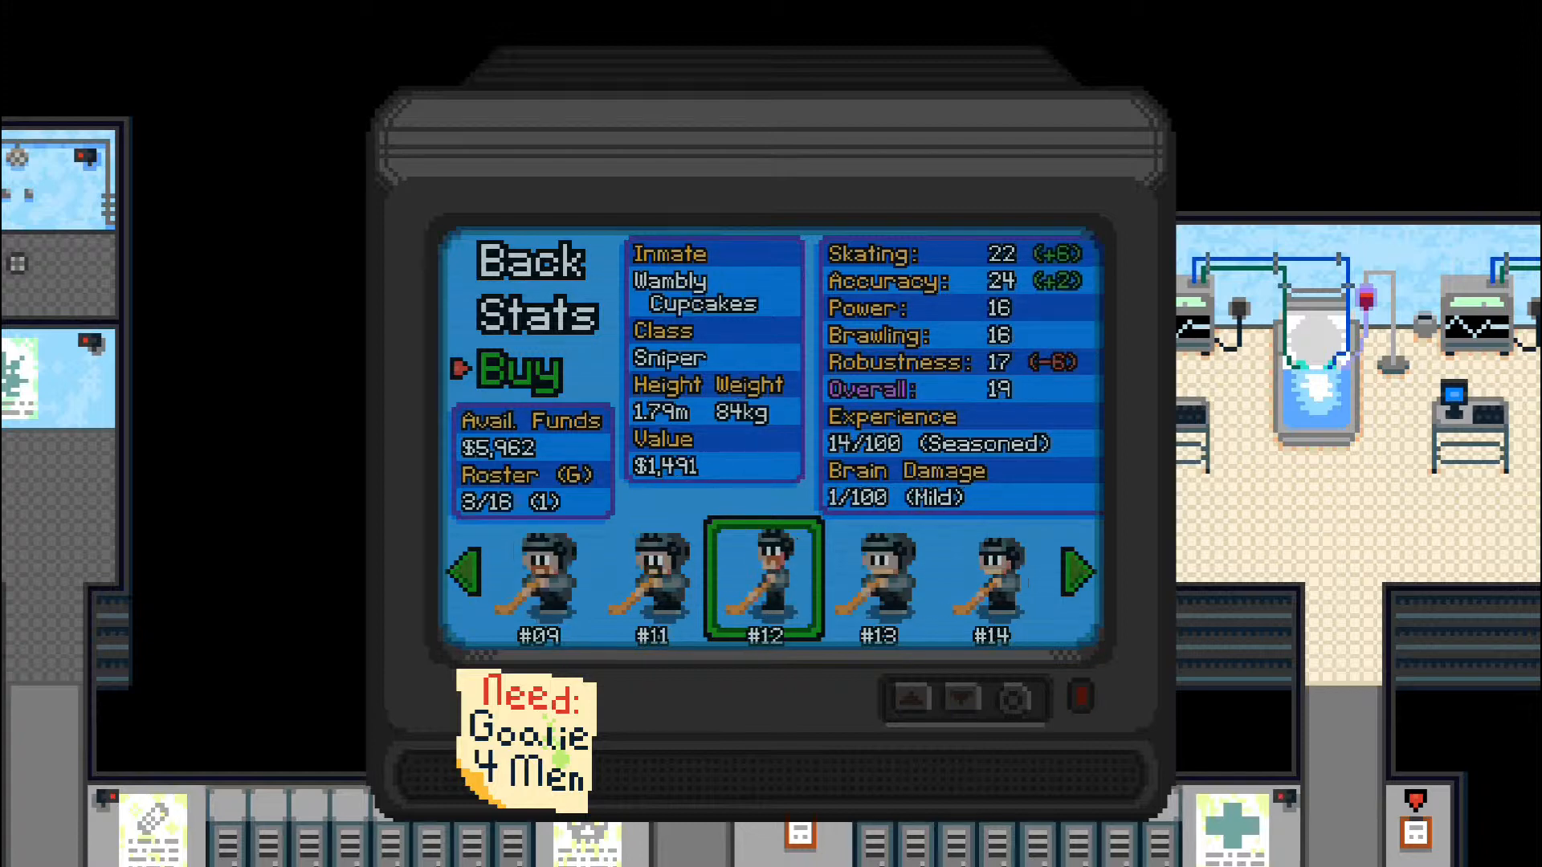
{"action": "left_click", "coordinate": [1076, 571]}
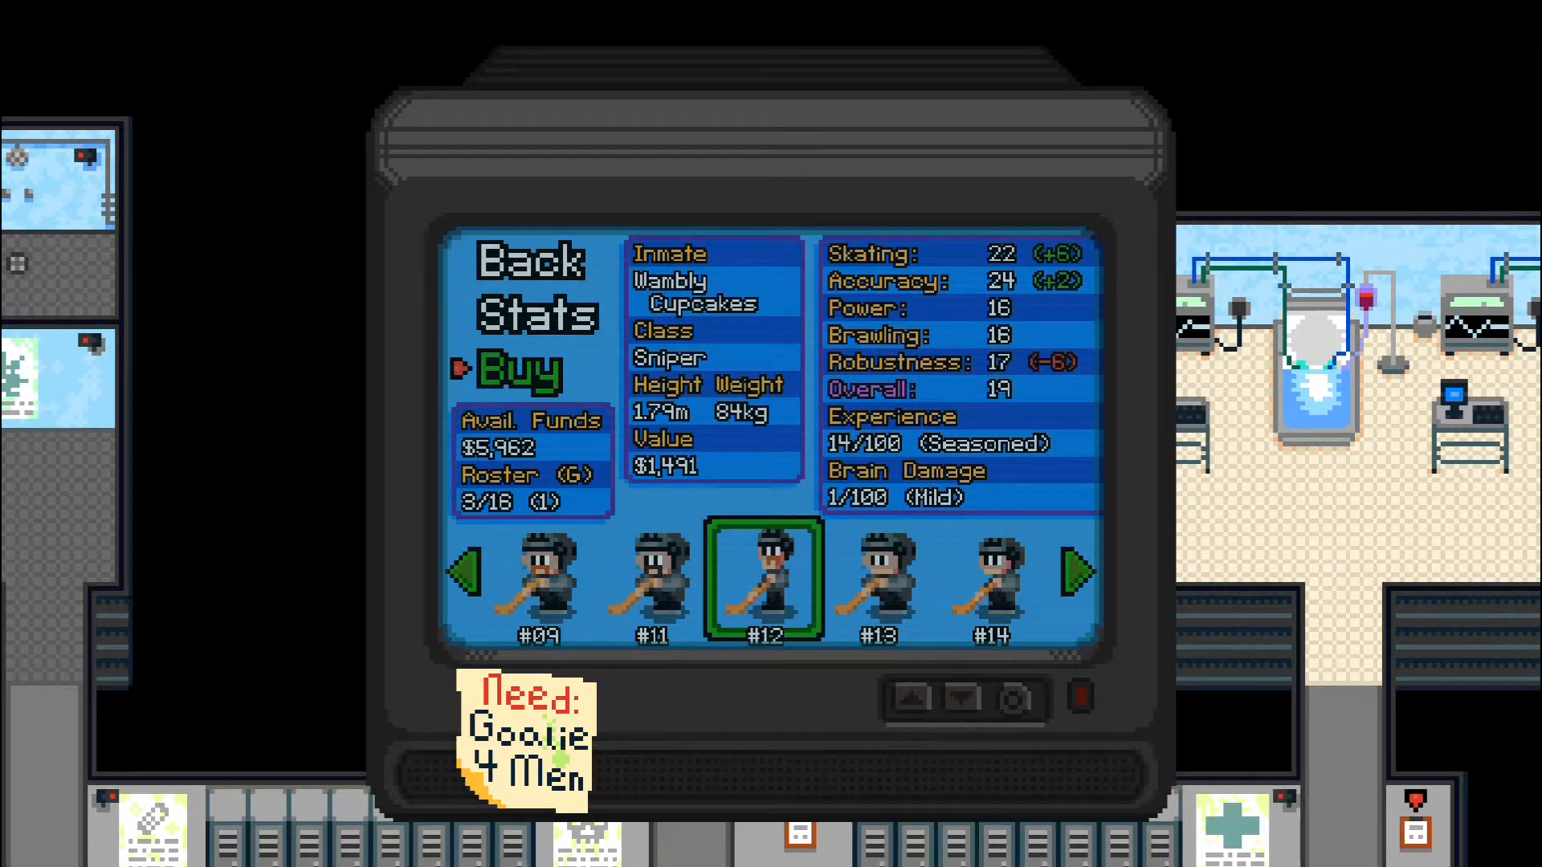
{"action": "left_click", "coordinate": [464, 573]}
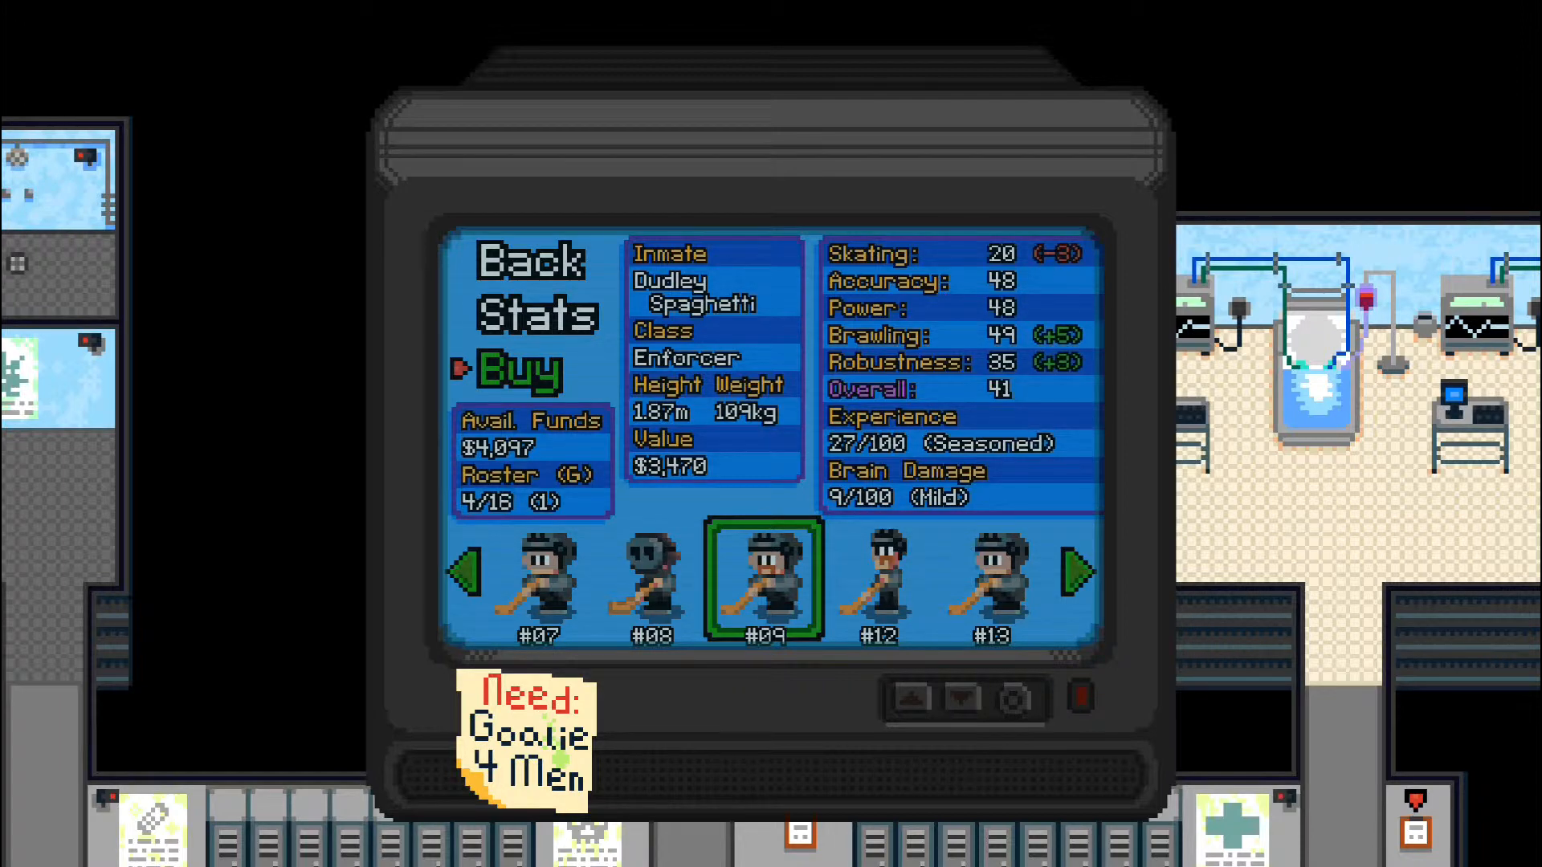
{"action": "left_click", "coordinate": [1079, 572]}
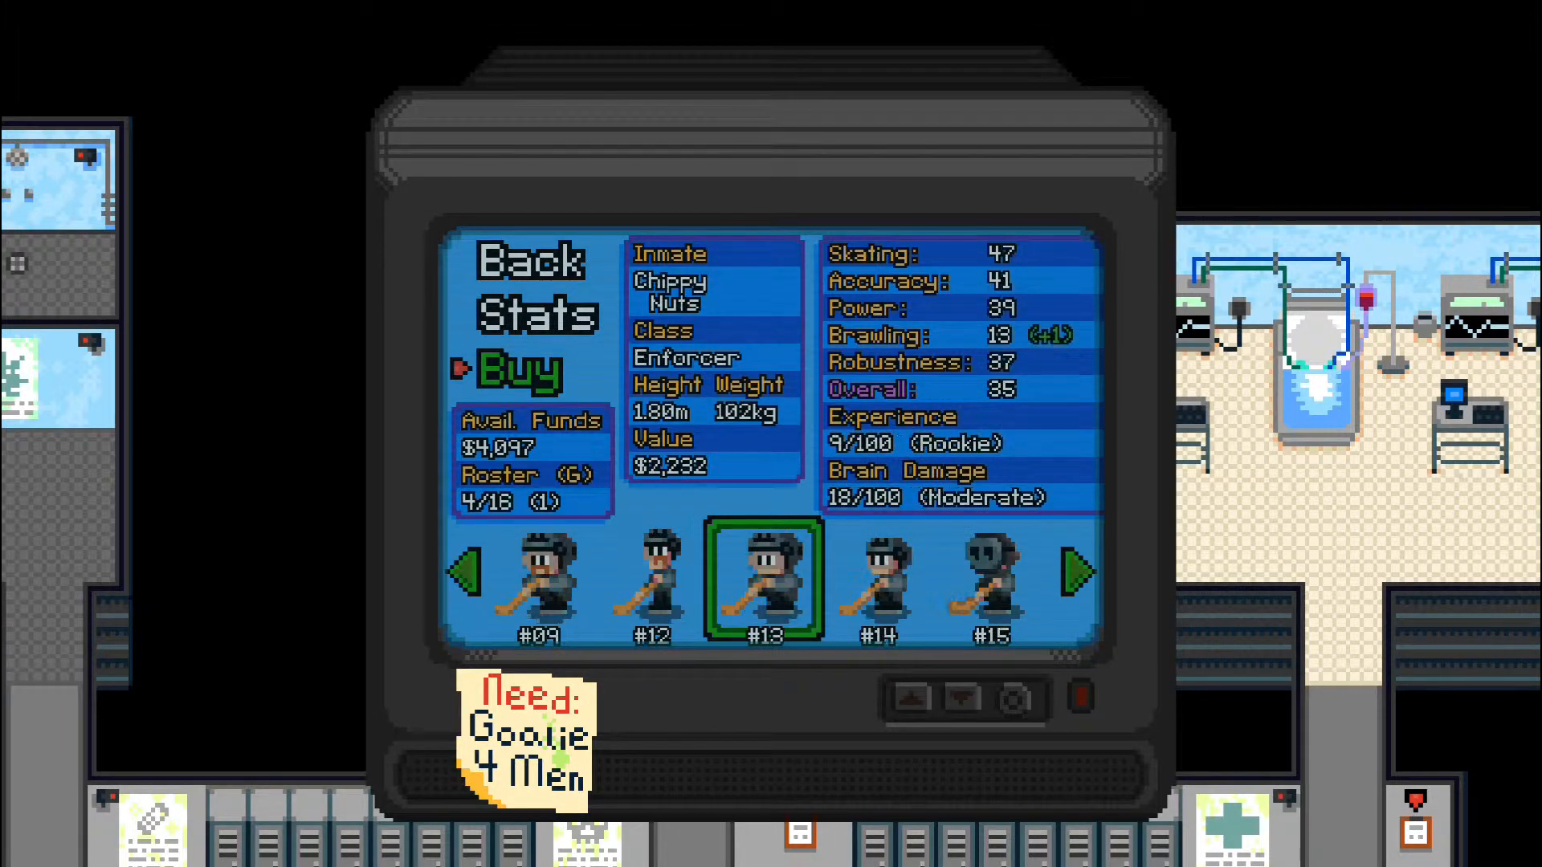
{"action": "left_click", "coordinate": [1076, 573]}
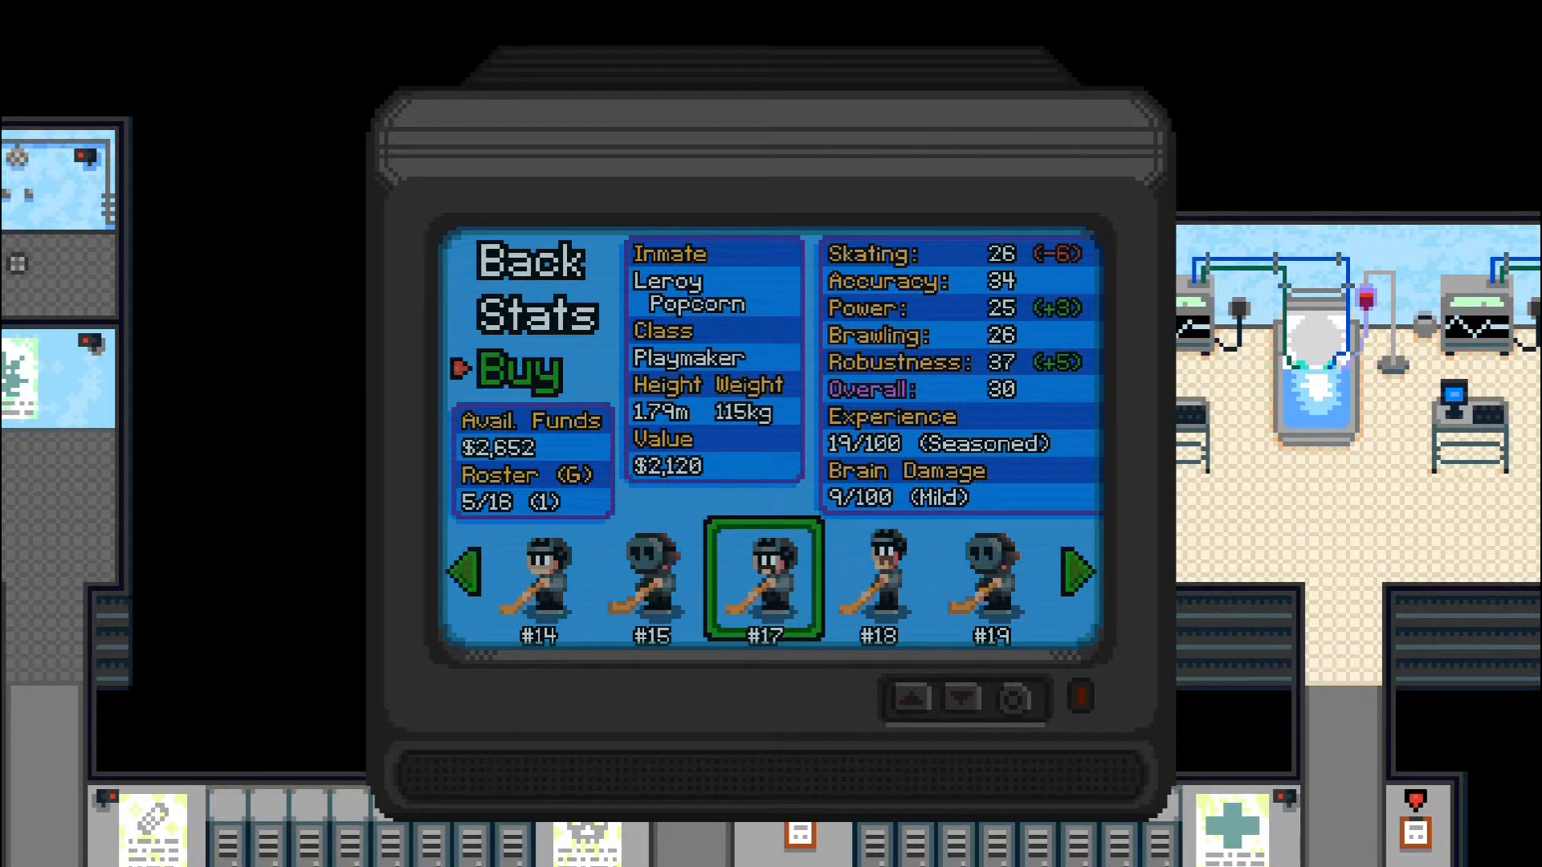
{"action": "left_click", "coordinate": [1076, 574]}
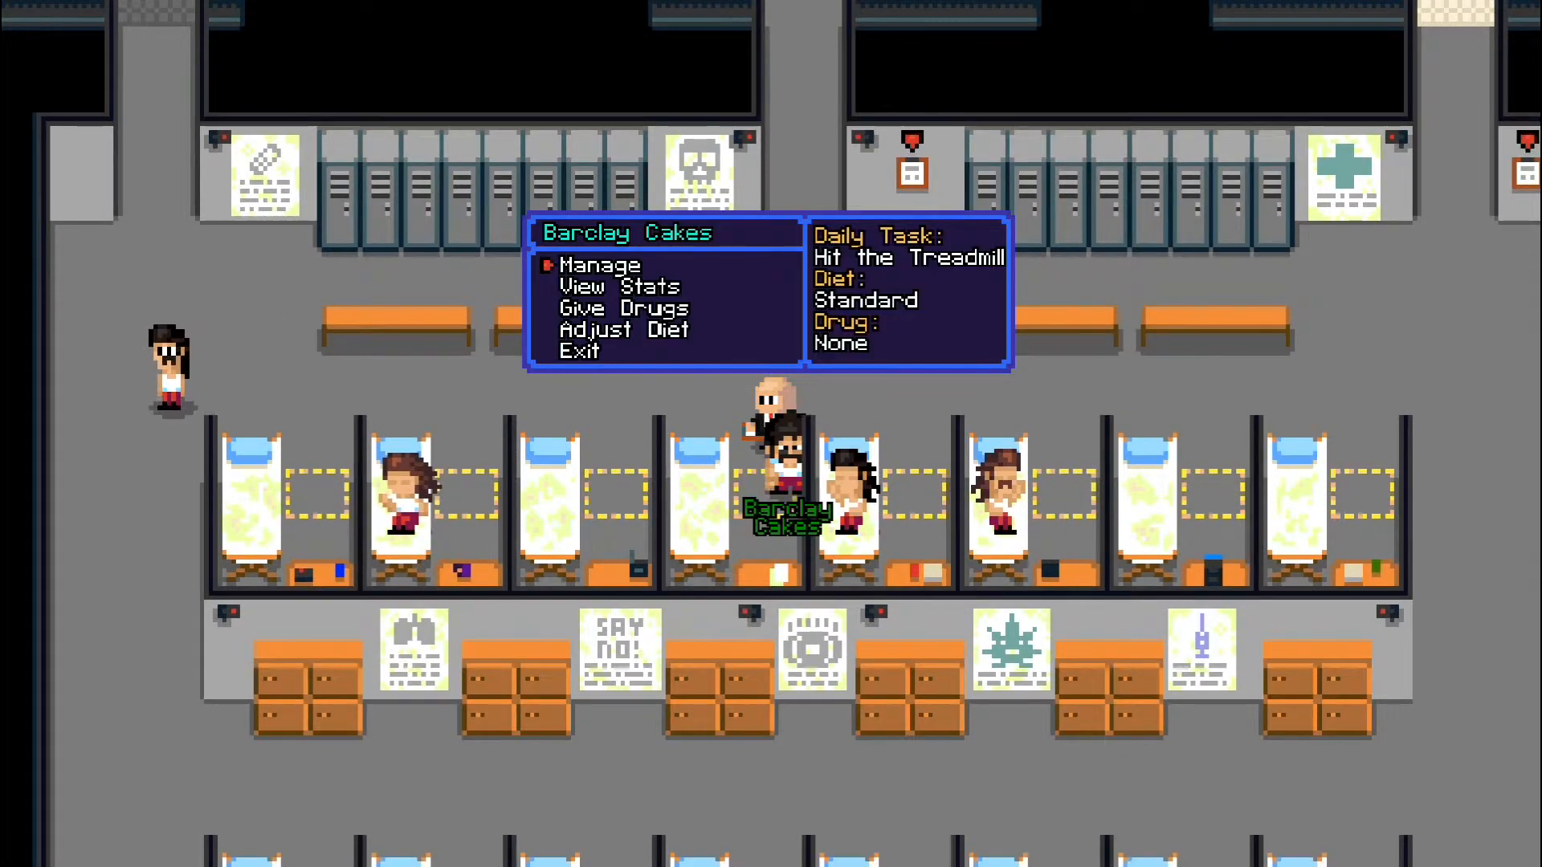
Assign Barclay Cakes the treadmill and Jazzy Cabbage Hit the Bags, then close Jazzy's stats
{"action": "left_click", "coordinate": [599, 265]}
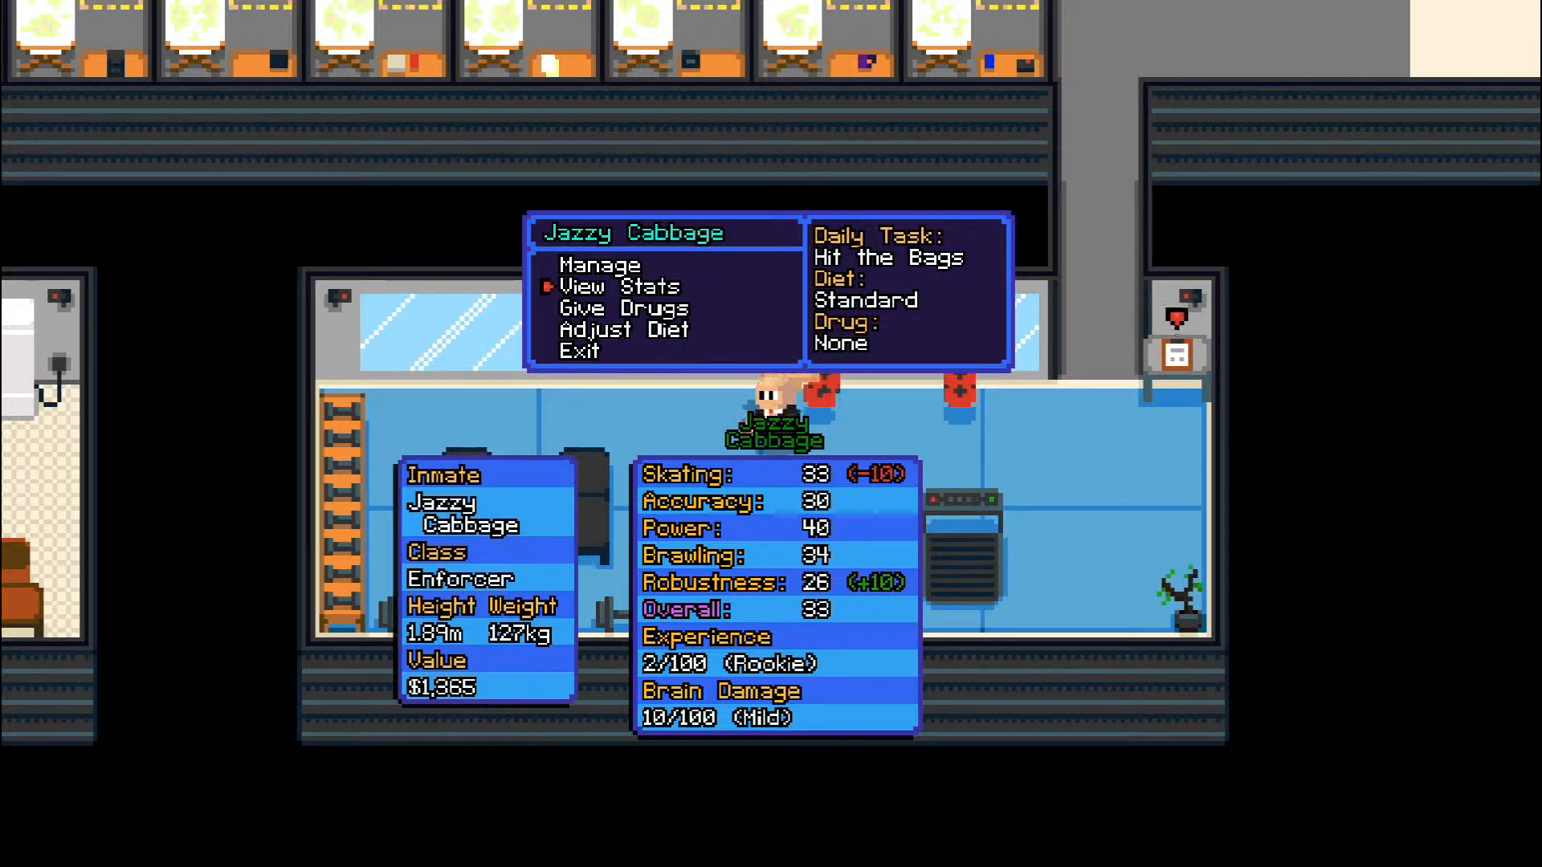
{"action": "left_click", "coordinate": [580, 350]}
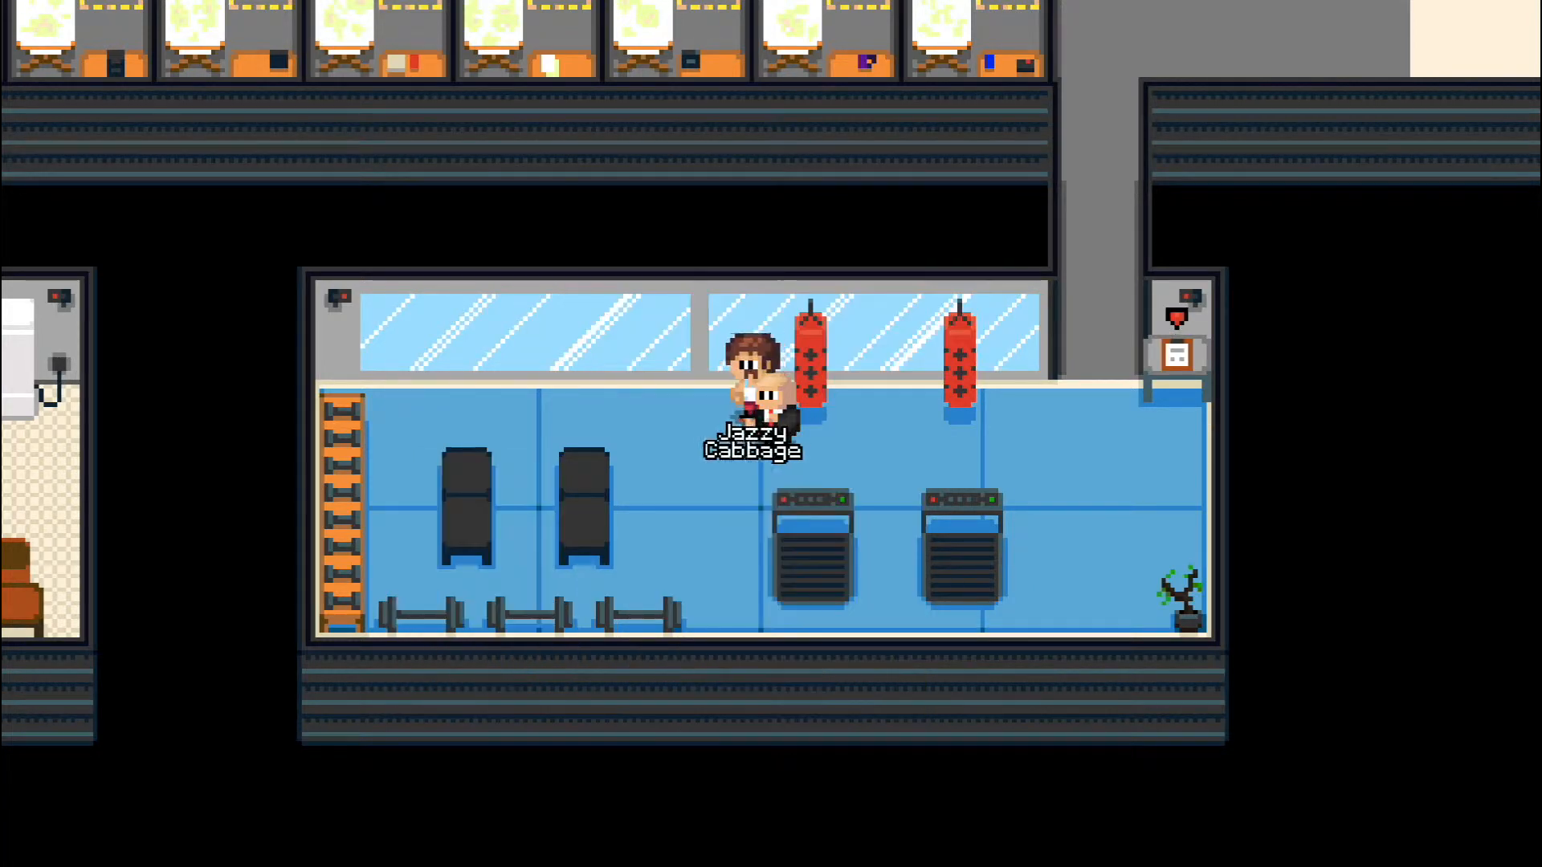